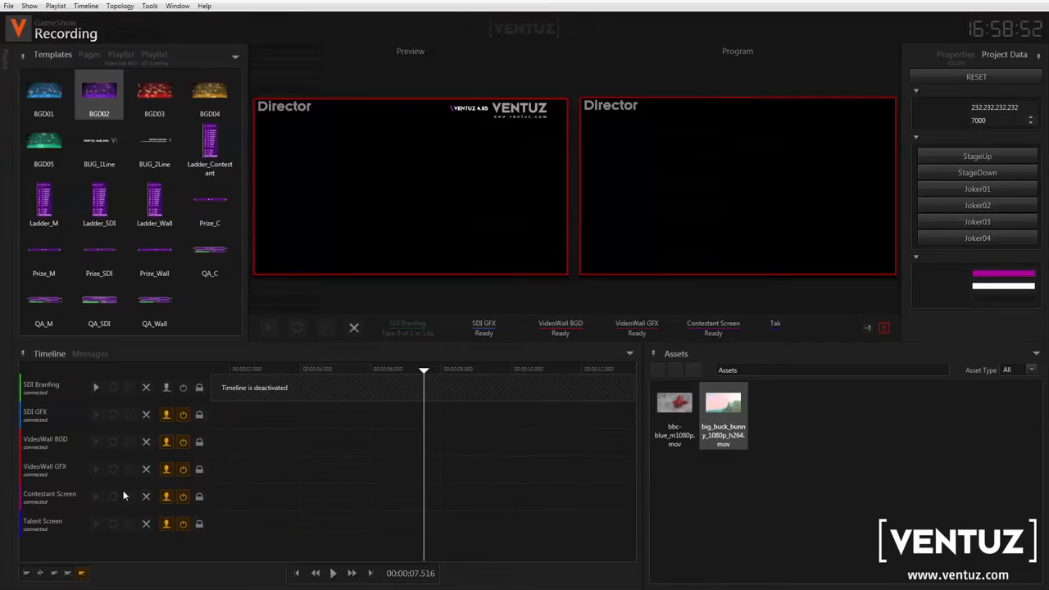
# Step: Show the Topology editor mapping the SDI and Wall BGD slots to their clusters and views
pyautogui.click(131, 353)
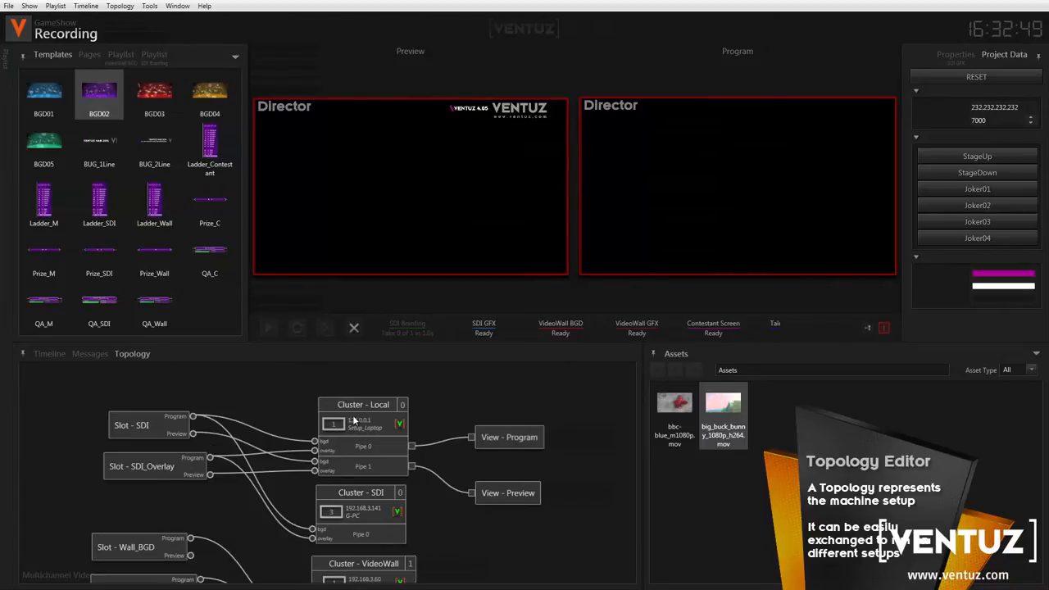
# Step: Return to the Timeline listing channels from SDI Branding to Talent Screen
pyautogui.click(49, 354)
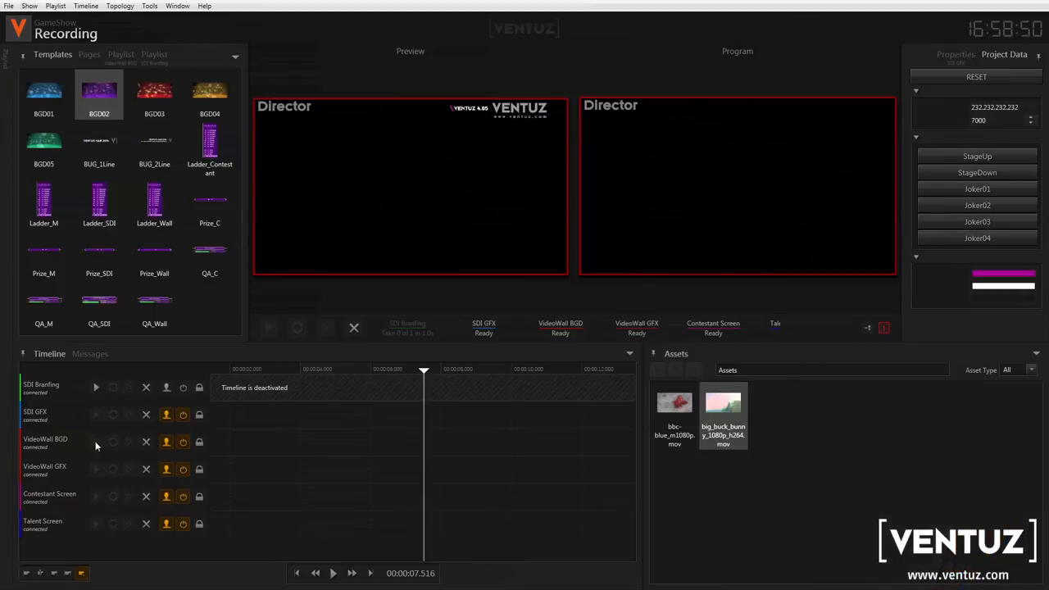
pyautogui.moveTo(124, 494)
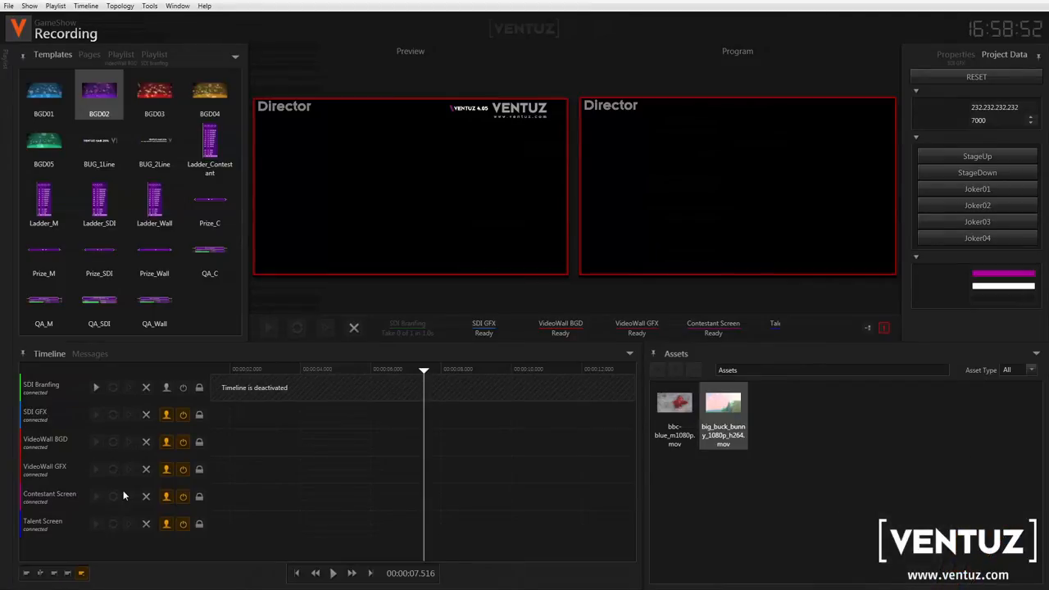
pyautogui.moveTo(268, 490)
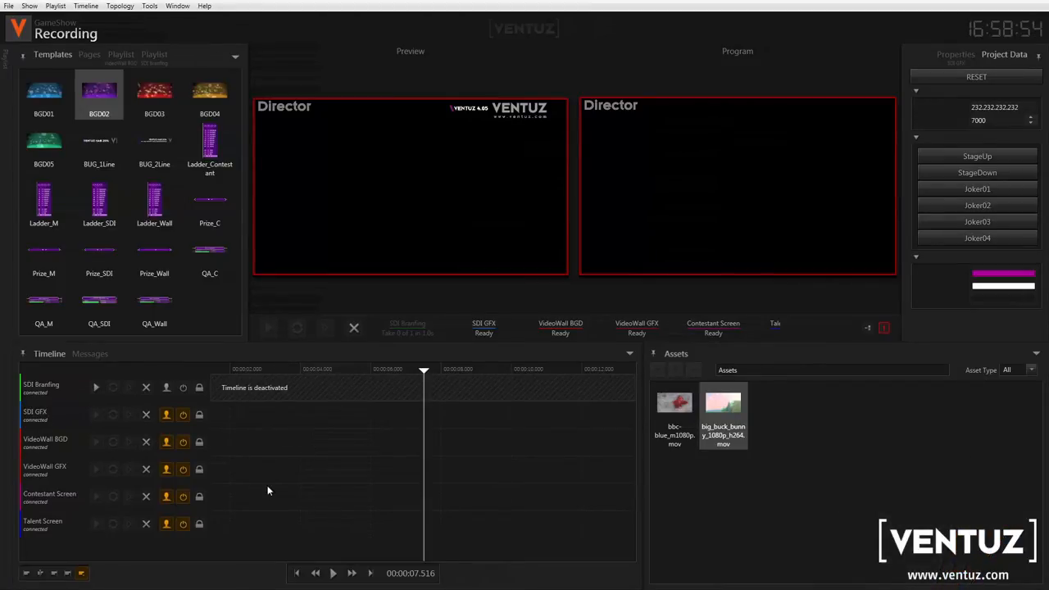
pyautogui.moveTo(333, 485)
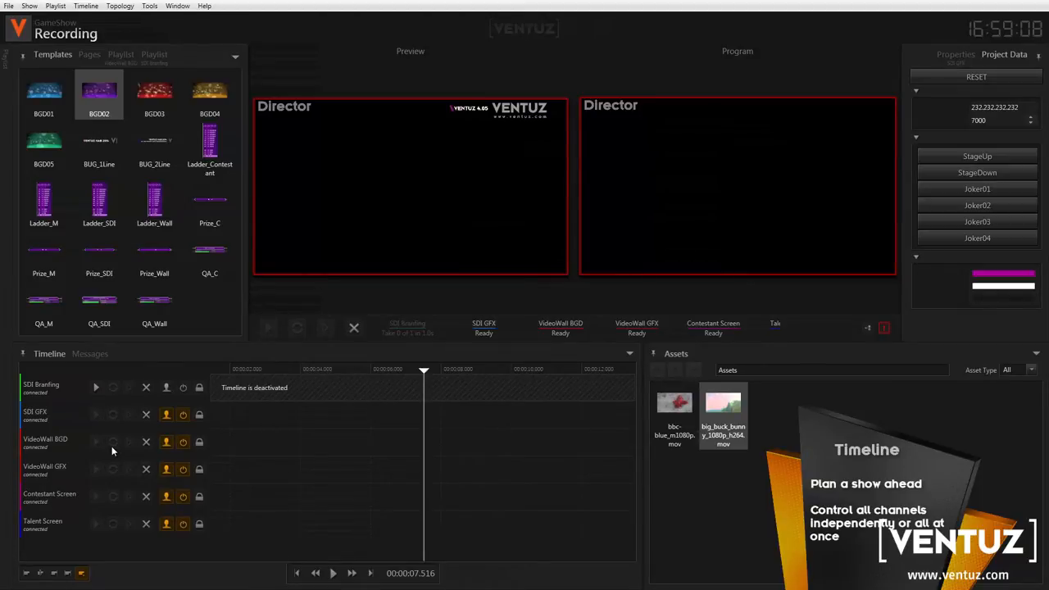
pyautogui.moveTo(246, 439)
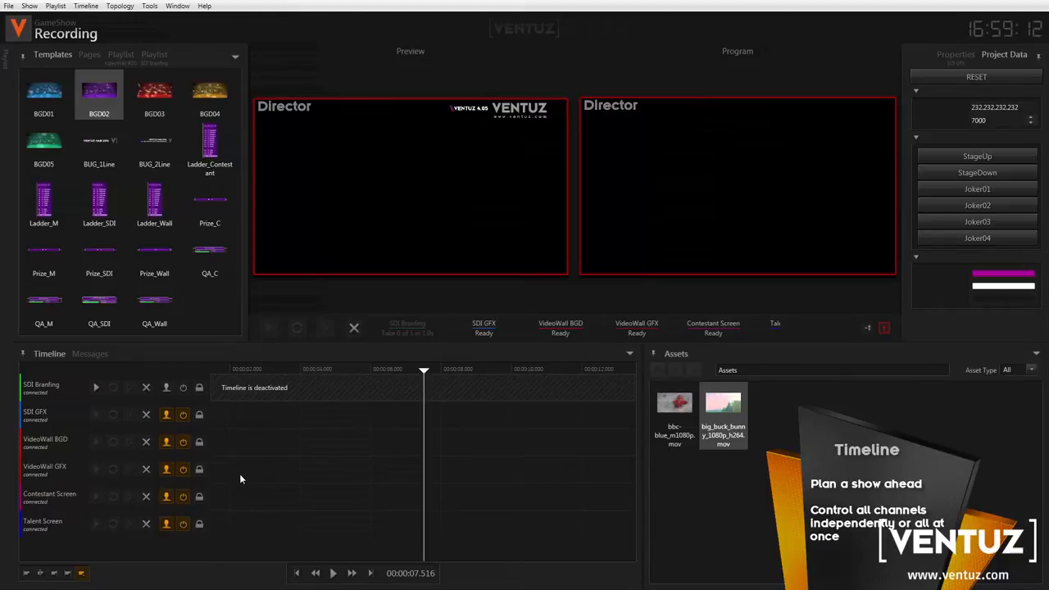
pyautogui.moveTo(63, 443)
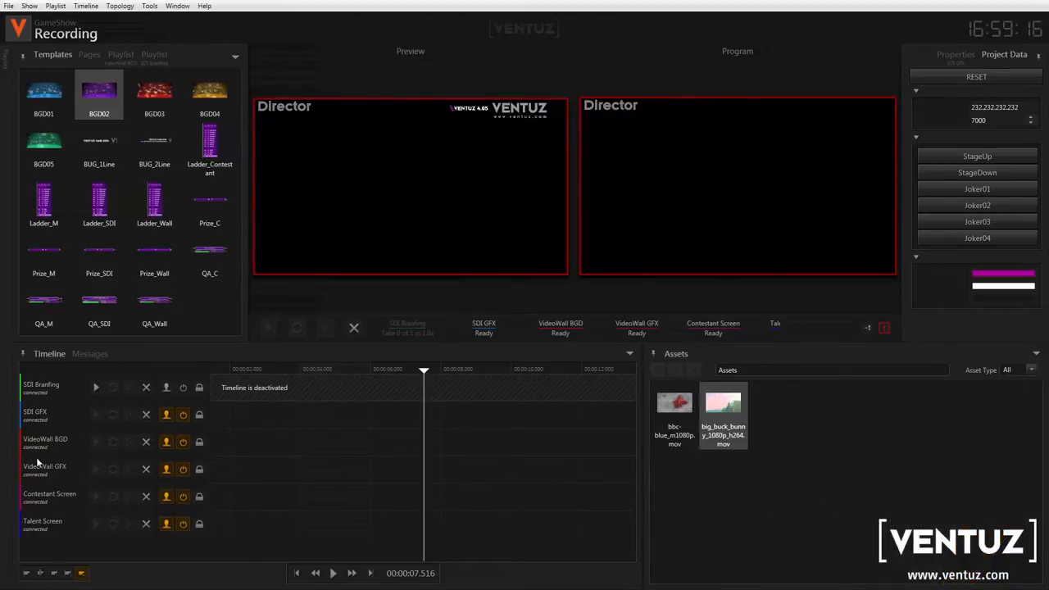
pyautogui.moveTo(200, 442)
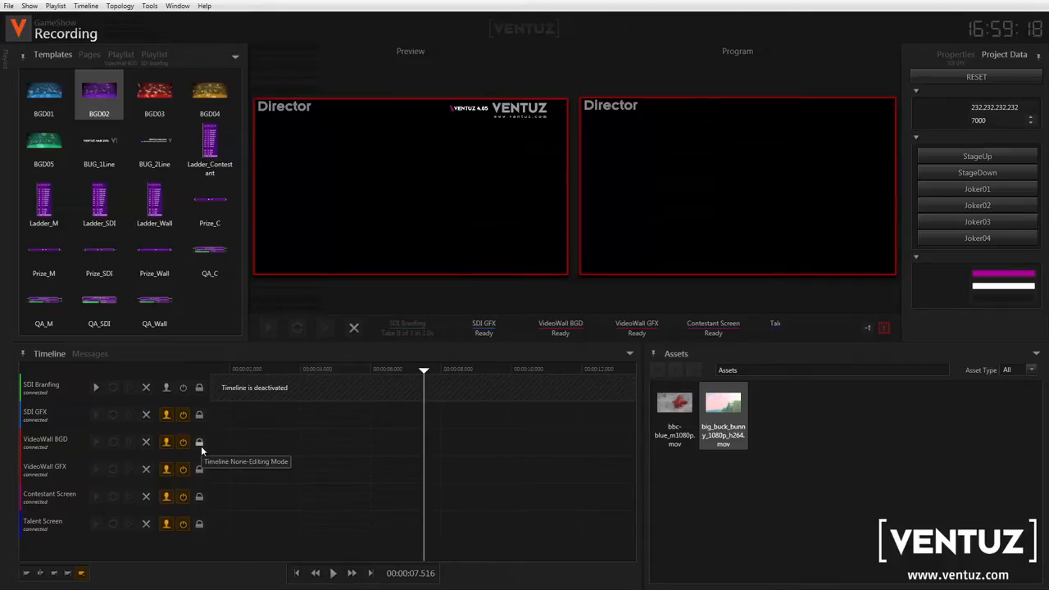
pyautogui.moveTo(41, 503)
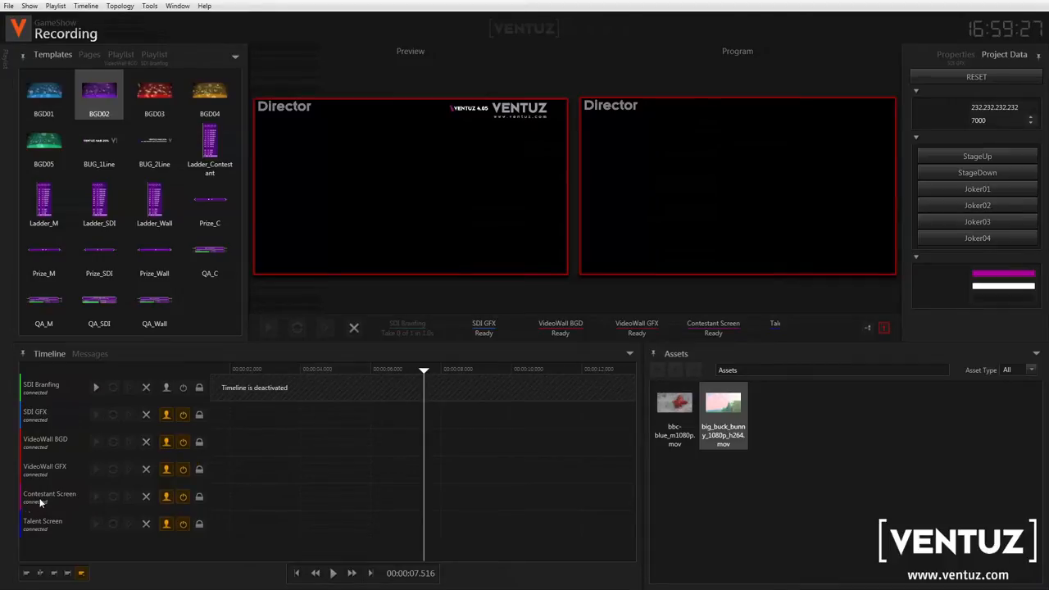
pyautogui.moveTo(49, 529)
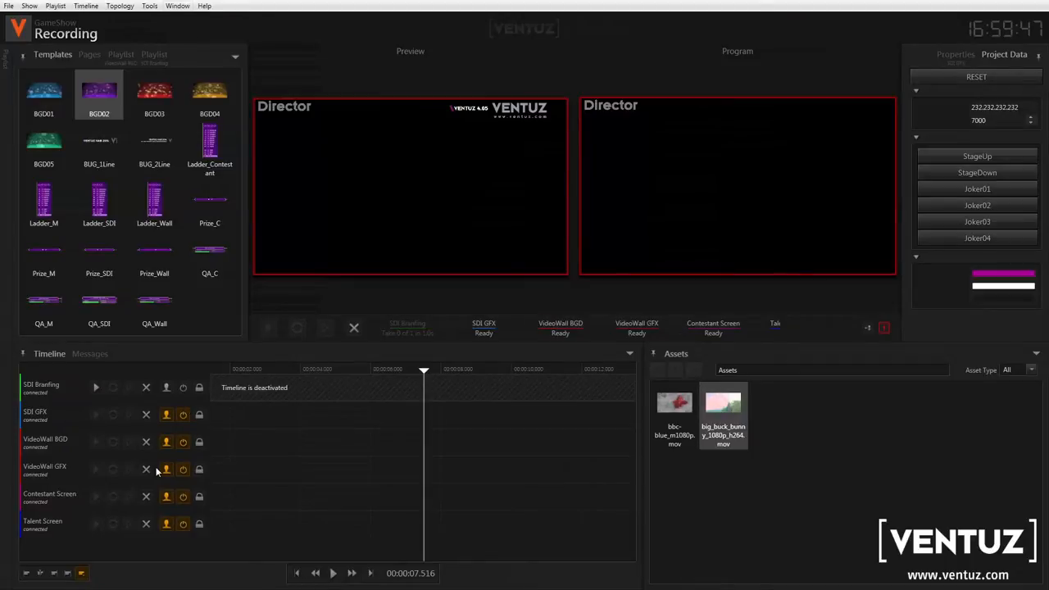
# Step: Show the SDI Branding playlist with BUG_SLIder cued and BUG_Zone aired
pyautogui.click(120, 56)
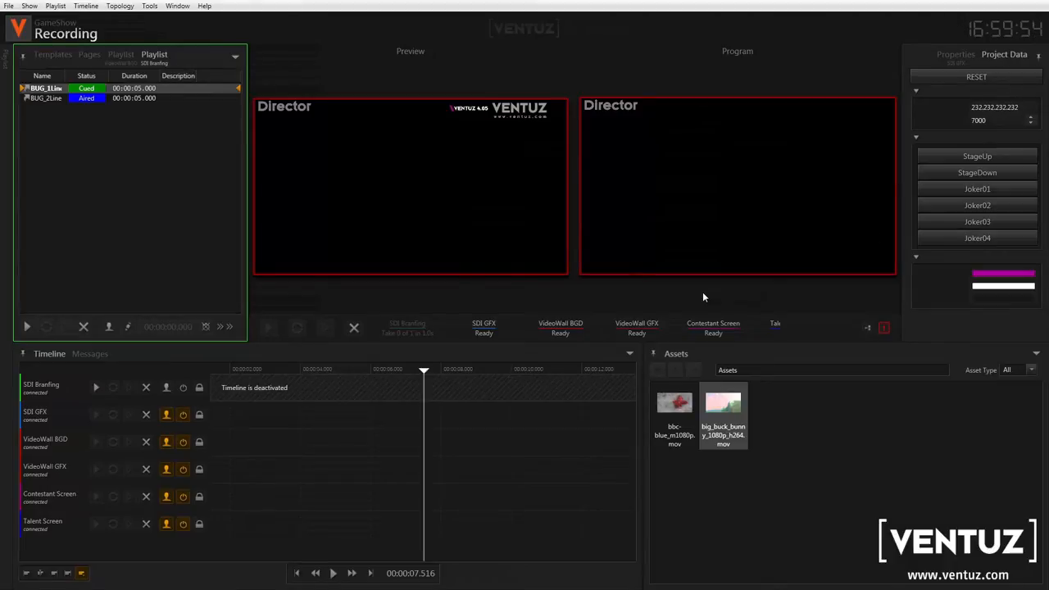
pyautogui.moveTo(790, 72)
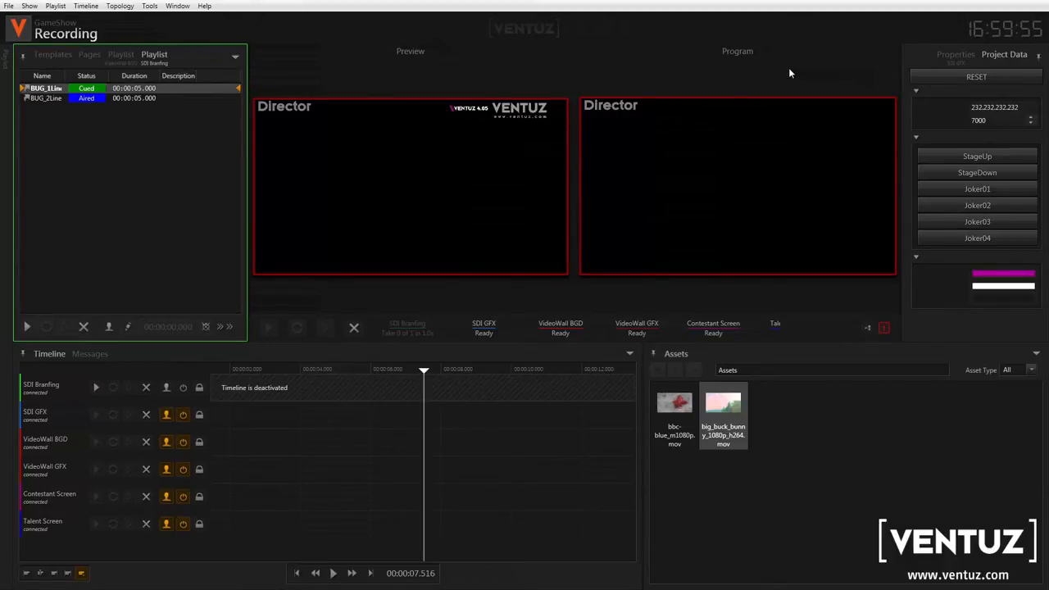
pyautogui.moveTo(727, 350)
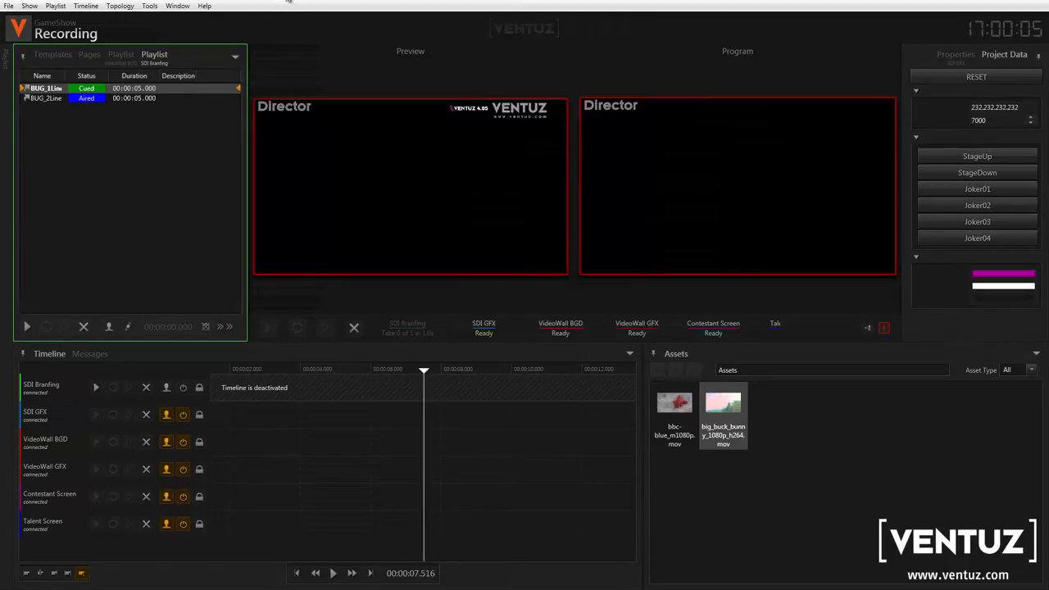
# Step: Return to the Templates gallery with BOD03 selected
pyautogui.click(52, 54)
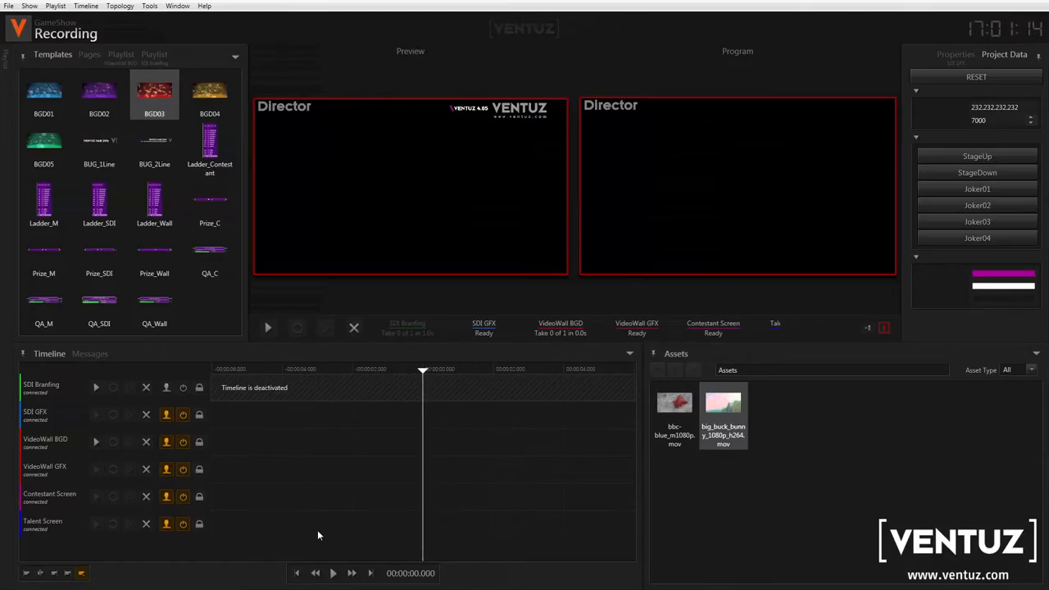
pyautogui.moveTo(115, 68)
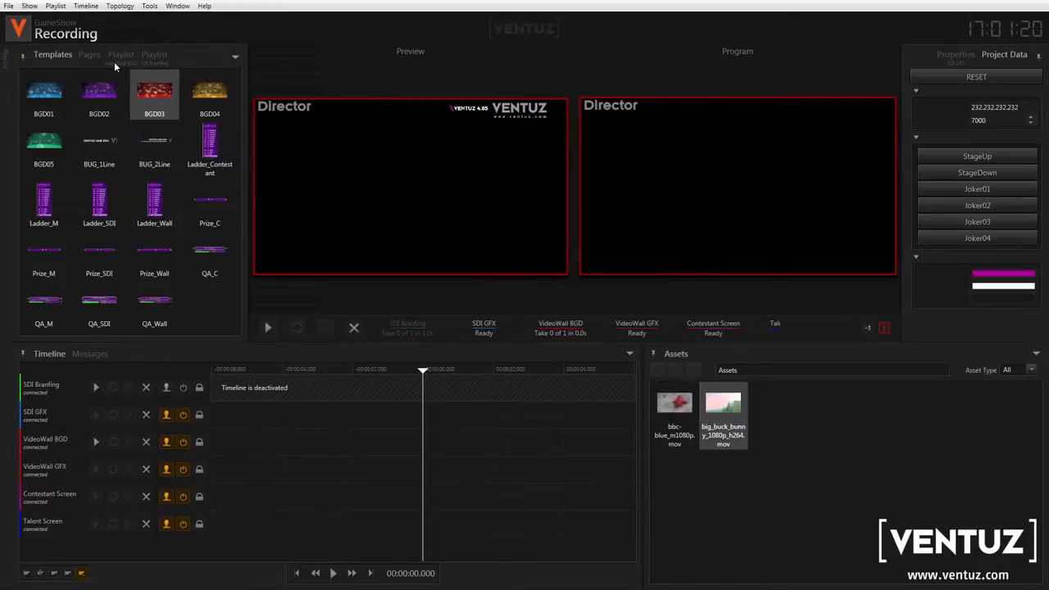
# Step: Review the VideoWall BGD playlist and its timeline, then show the SDI Branding playlist again
pyautogui.click(122, 56)
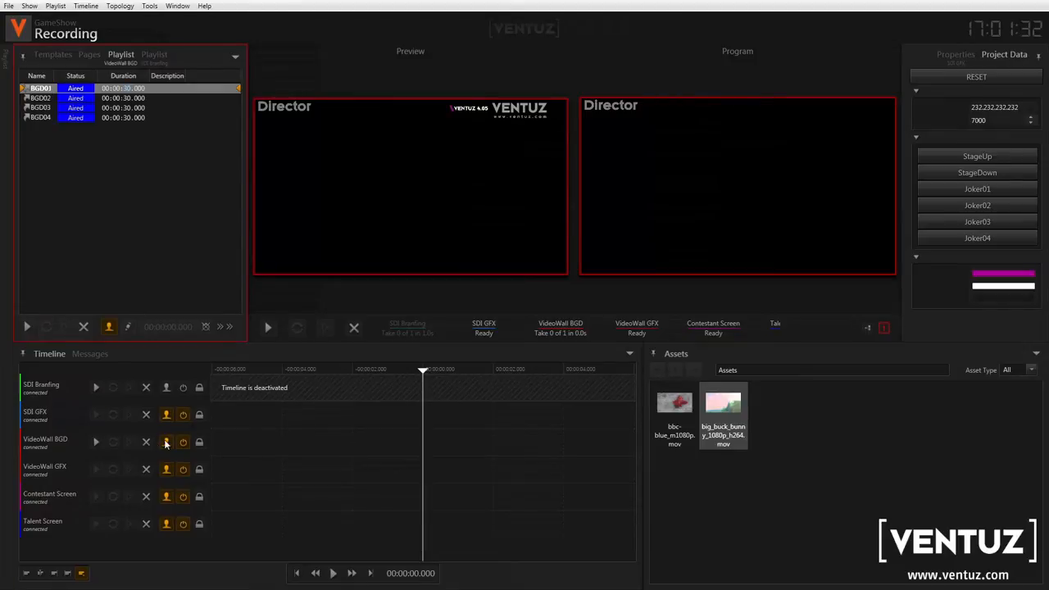
pyautogui.moveTo(184, 442)
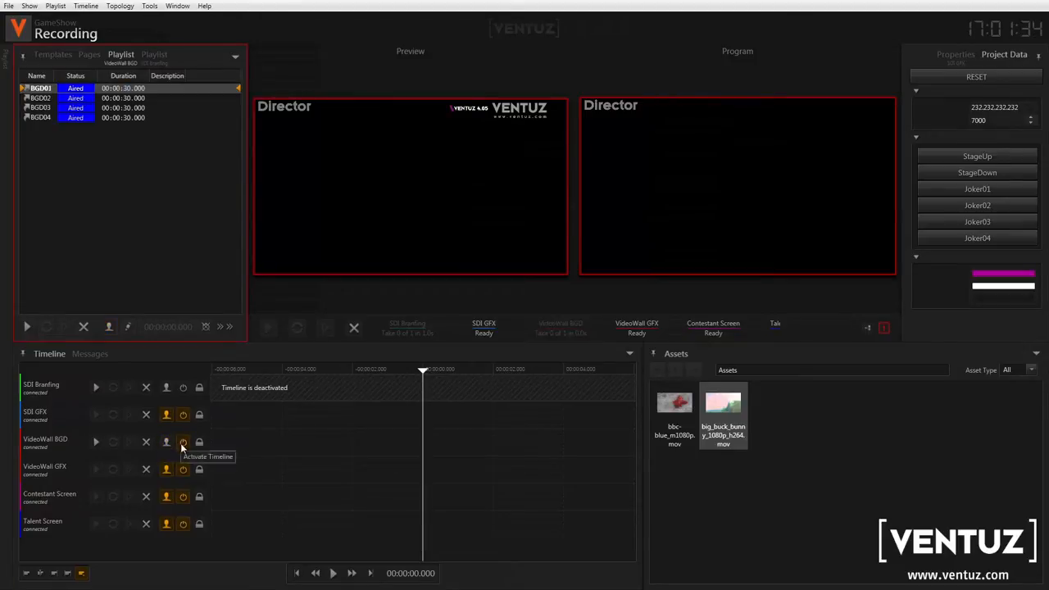
pyautogui.click(183, 442)
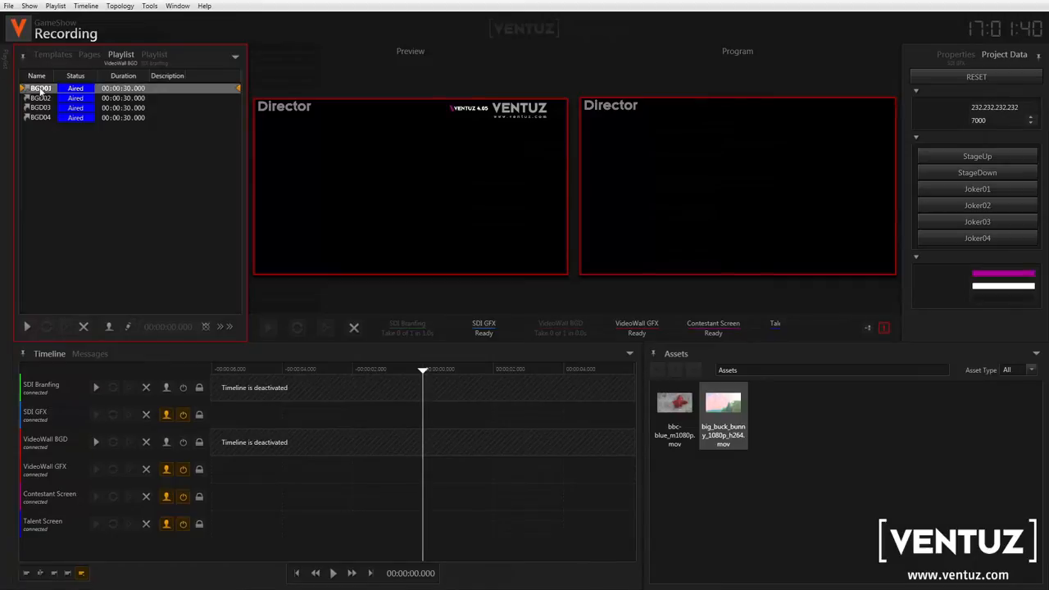
pyautogui.click(154, 54)
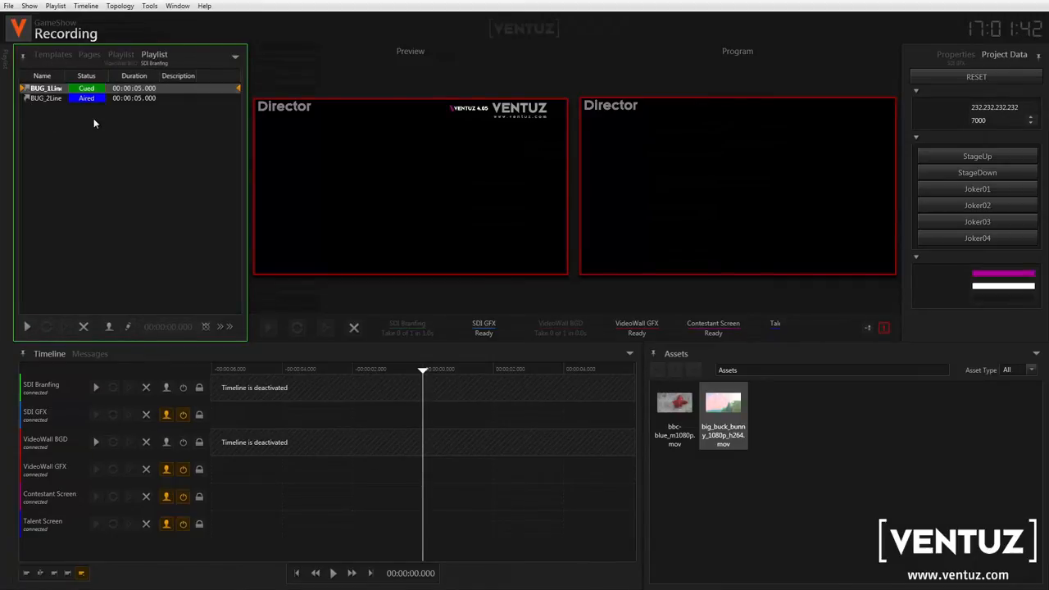
pyautogui.moveTo(114, 81)
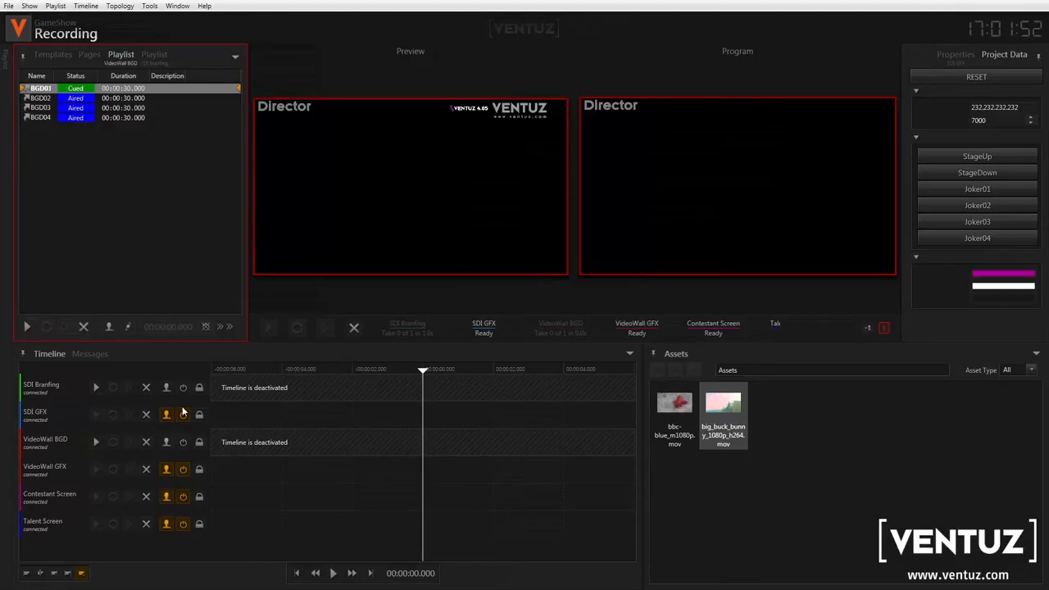
pyautogui.moveTo(193, 534)
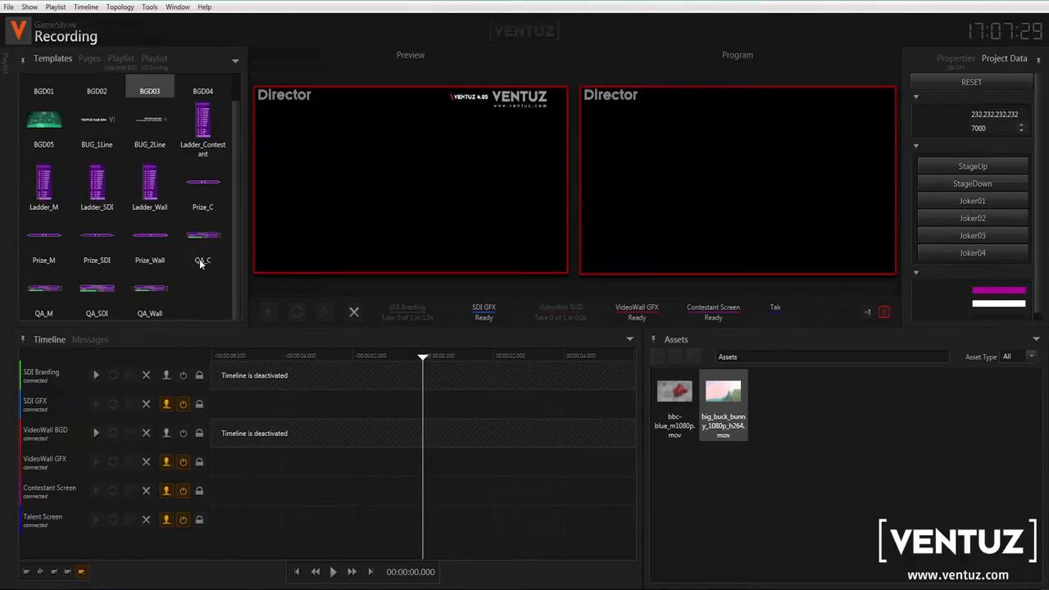
pyautogui.moveTo(203, 243)
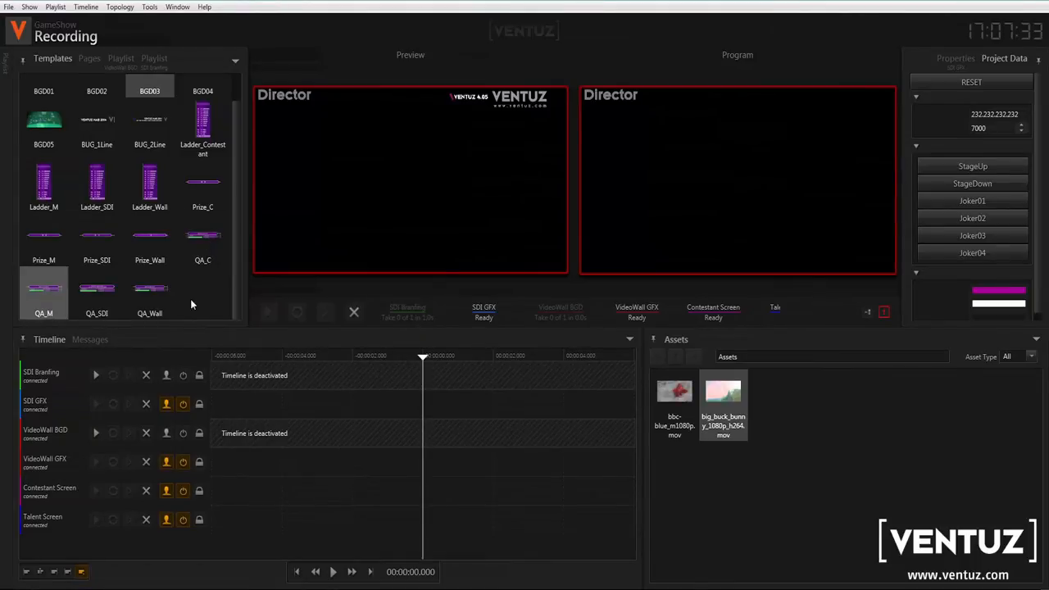
pyautogui.moveTo(203, 237)
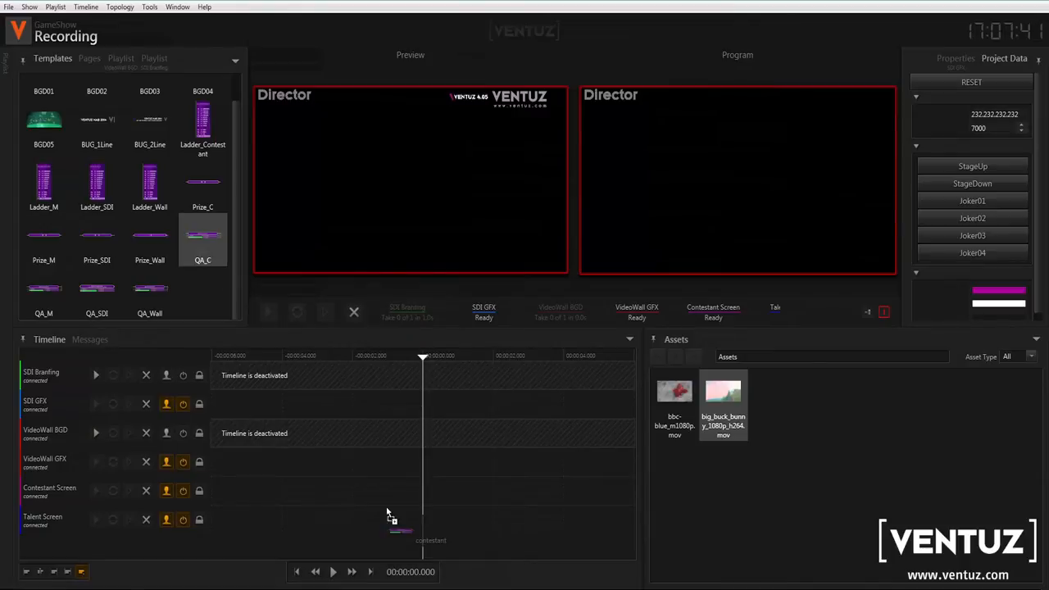
# Step: Place the QA_C question template on the Talent Screen track
pyautogui.moveTo(203, 238); pyautogui.dragTo(511, 491)
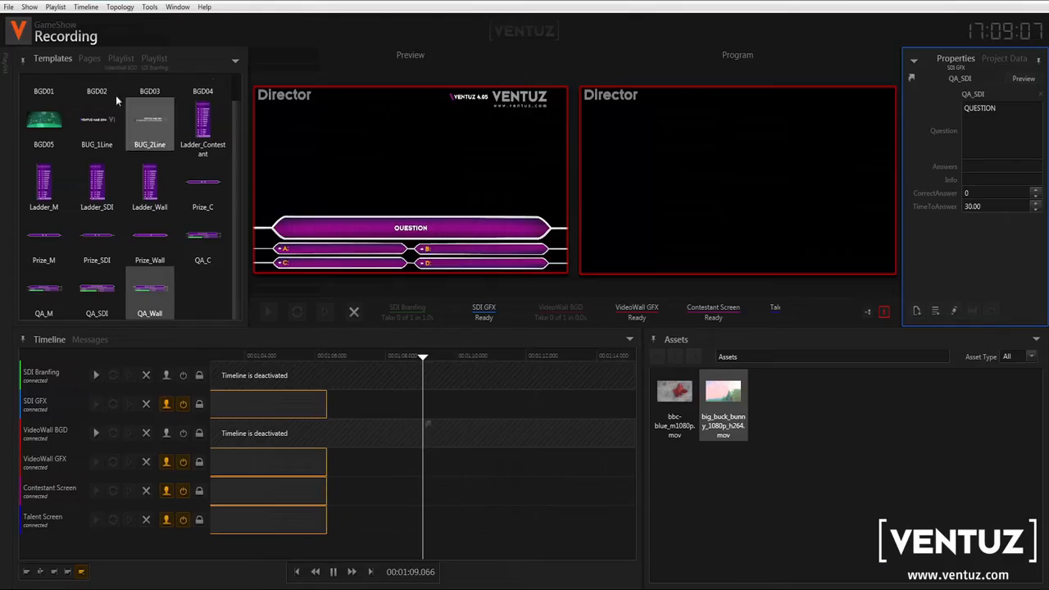
# Step: Show the Pages list Question01–Question15 and select one pre-filled question page
pyautogui.click(88, 59)
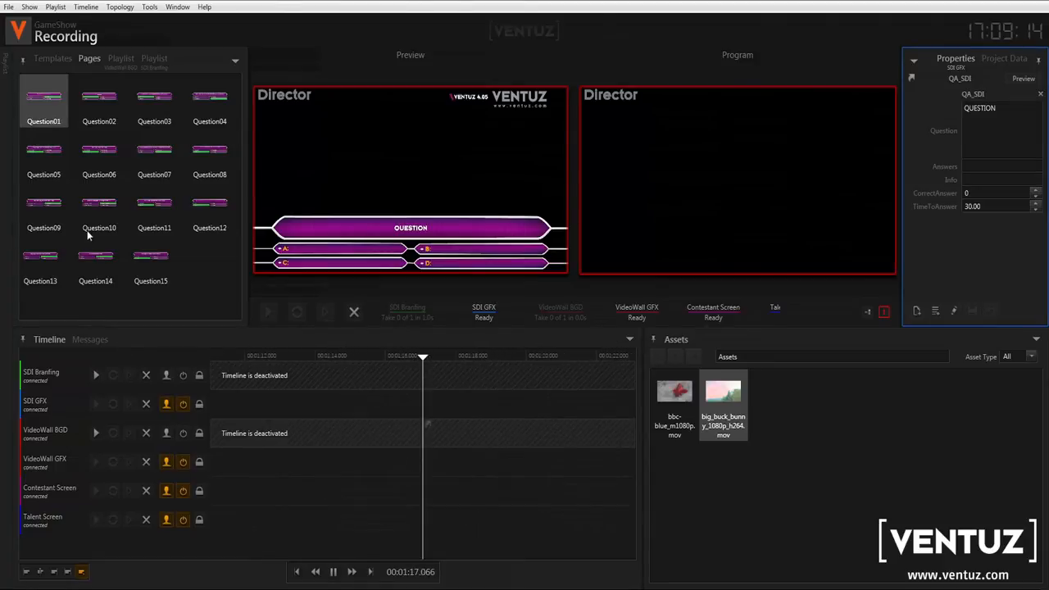
pyautogui.click(98, 99)
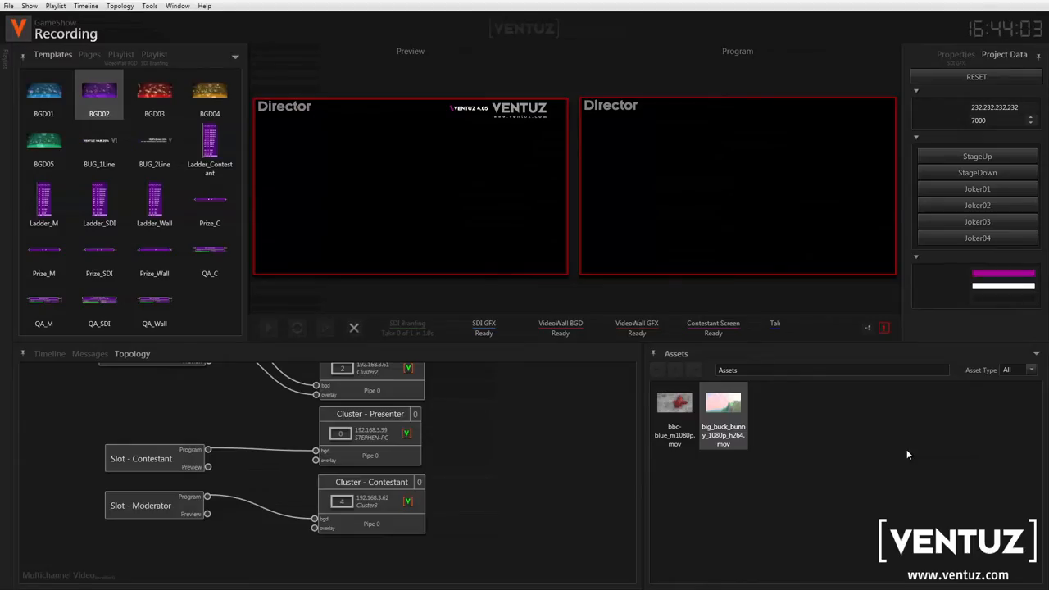
# Step: Return to the channel Timeline beside the template gallery
pyautogui.click(47, 354)
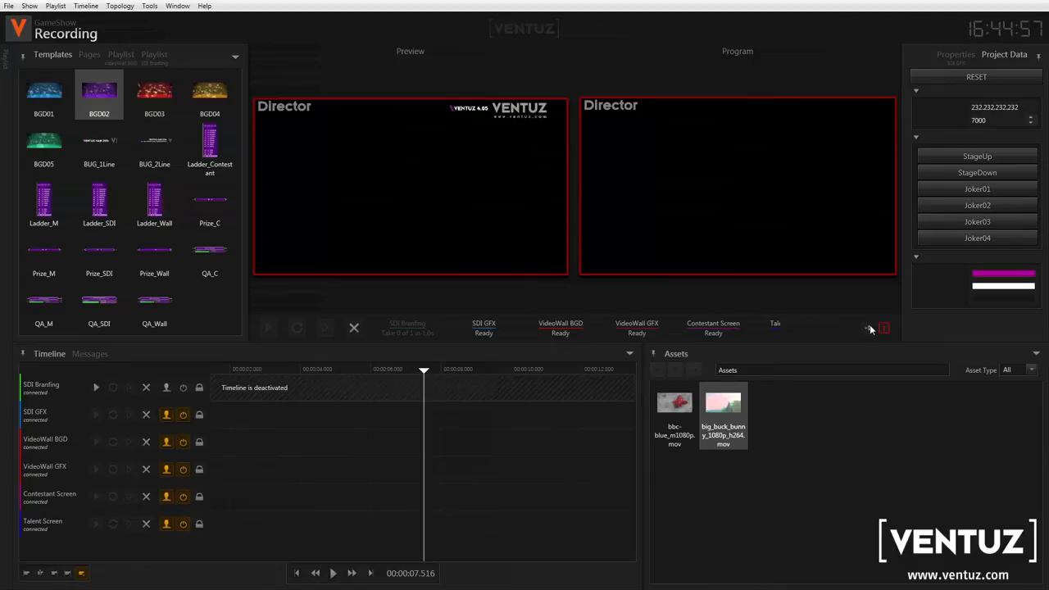
pyautogui.moveTo(10, 428)
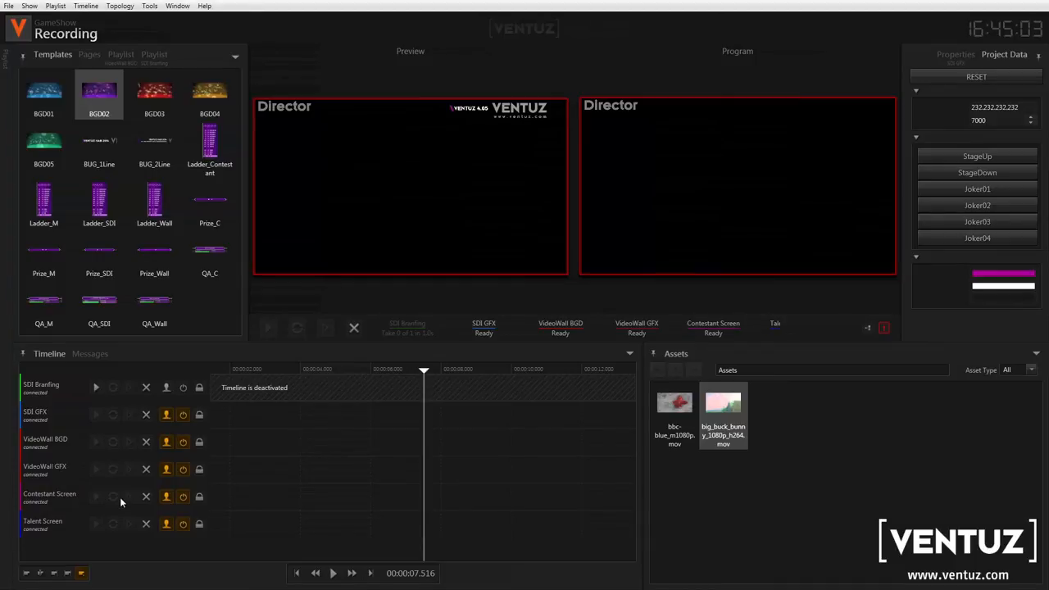
pyautogui.moveTo(115, 468)
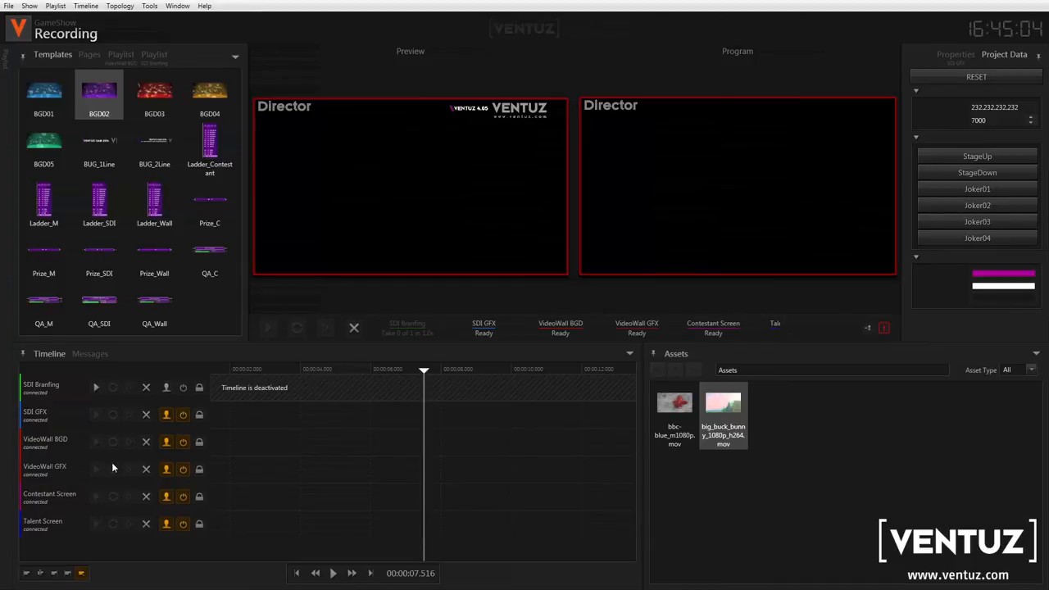
pyautogui.moveTo(764, 436)
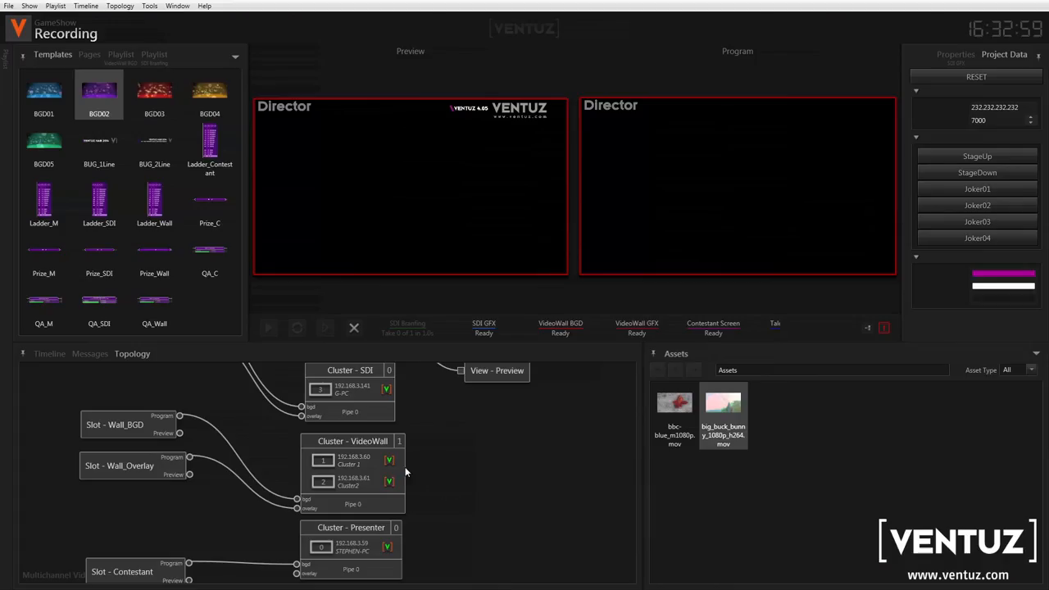
pyautogui.moveTo(410, 491)
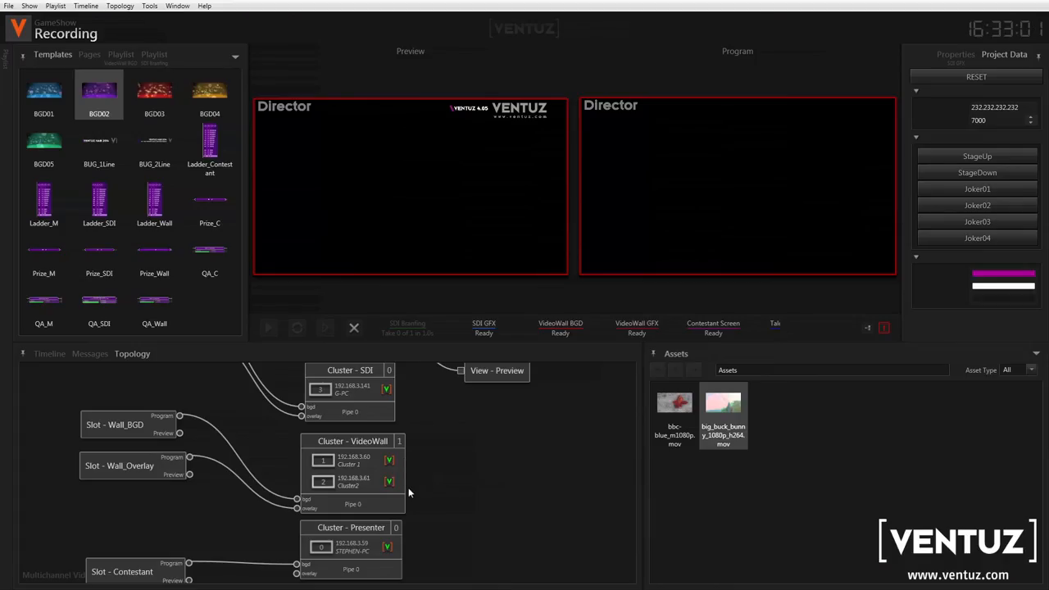
pyautogui.scroll(-3)
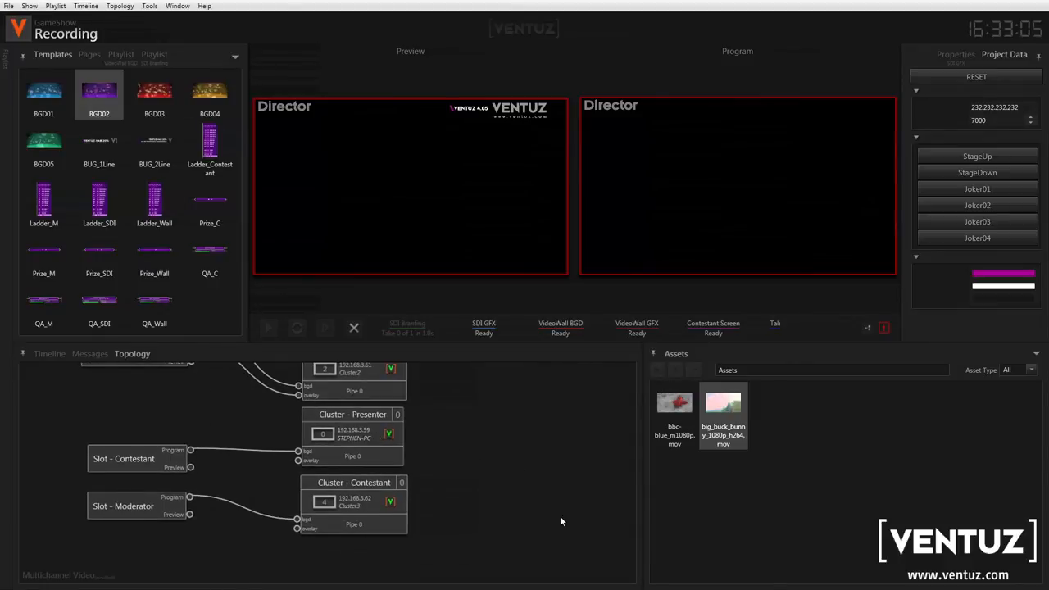
pyautogui.moveTo(357, 541)
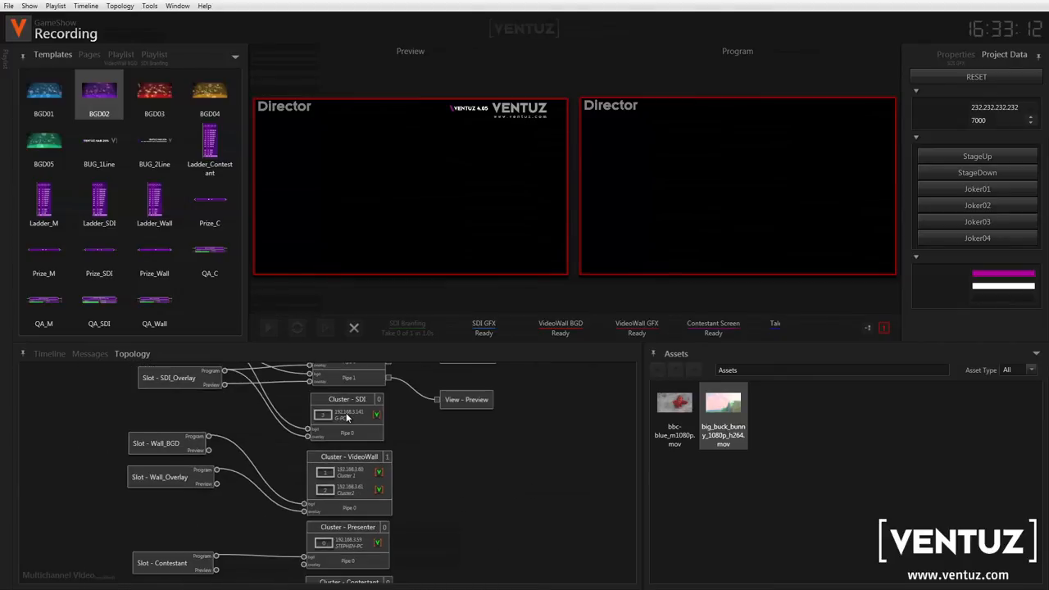
pyautogui.click(48, 354)
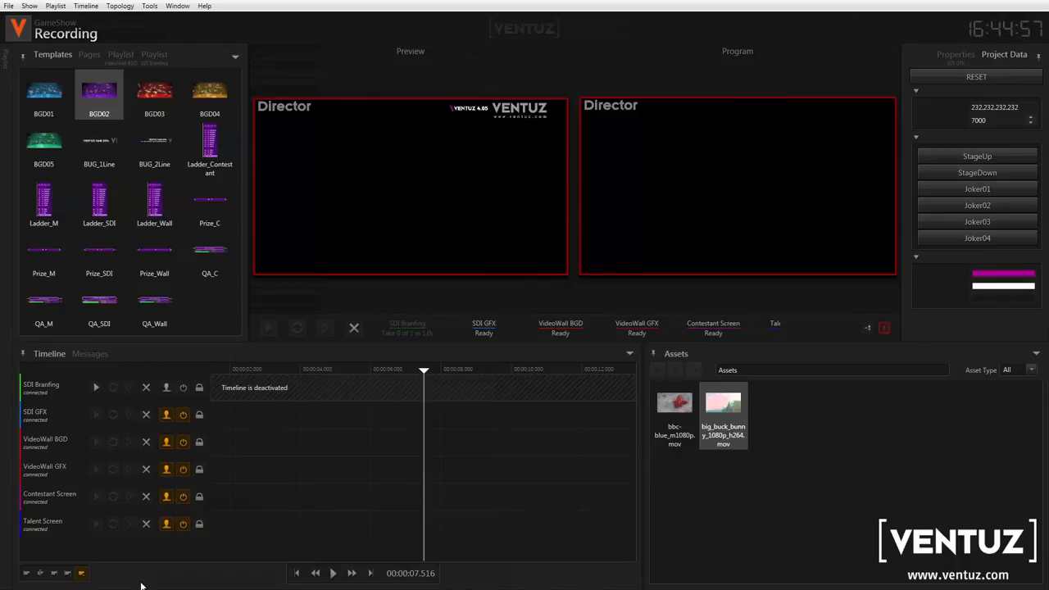
pyautogui.moveTo(10, 427)
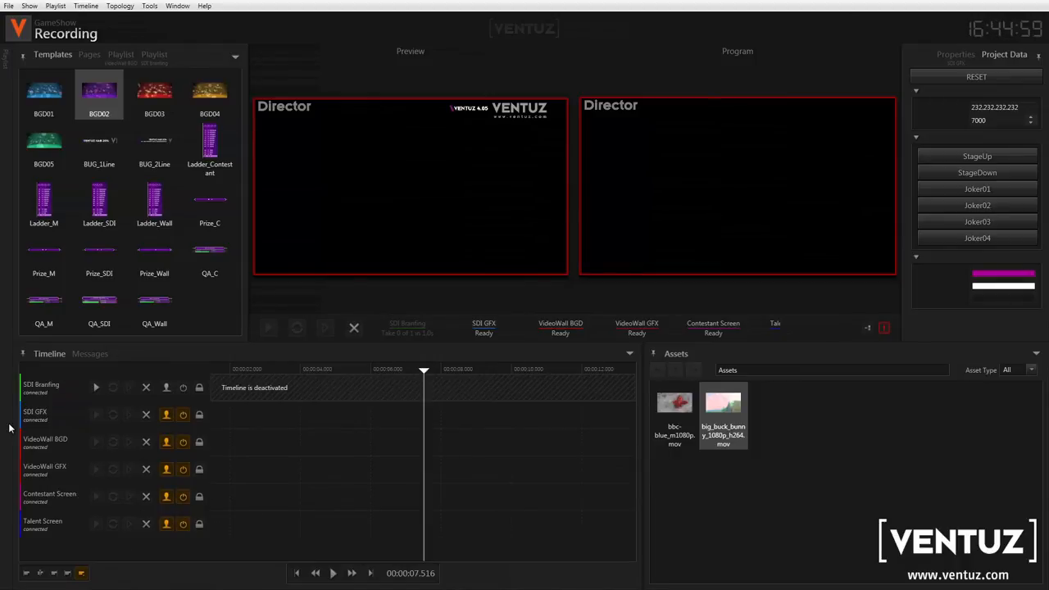